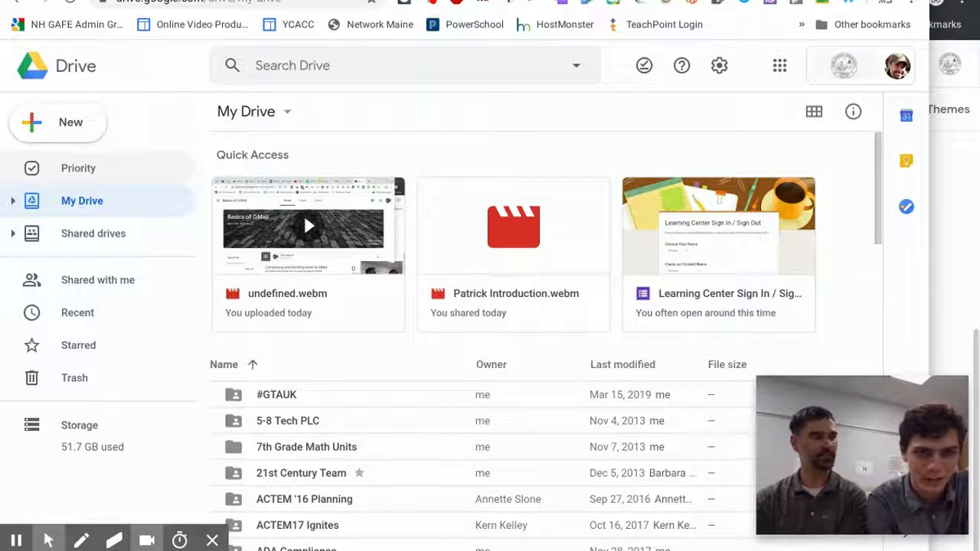
- Switch to the Priority page and scroll down to the Summer Updates workspace
left_click(78, 167)
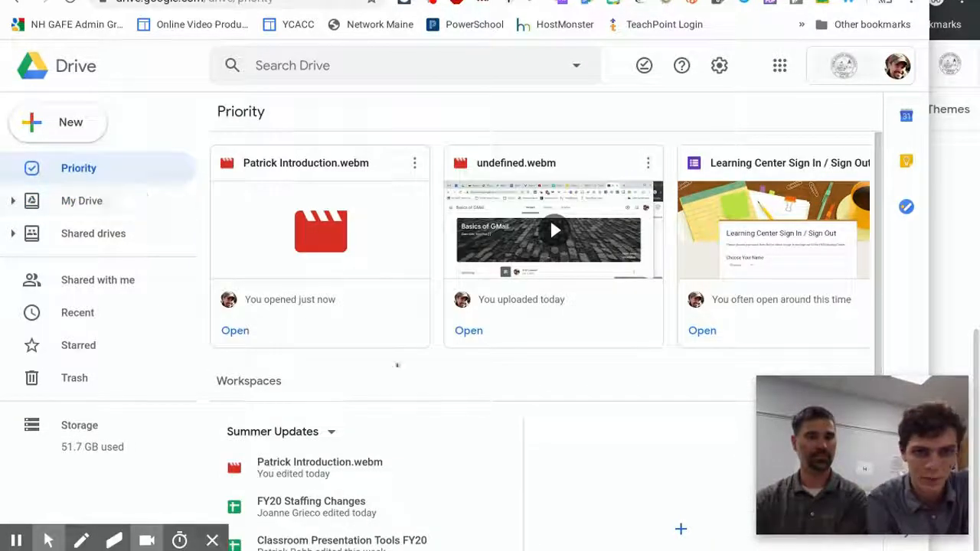
scroll("down", 3)
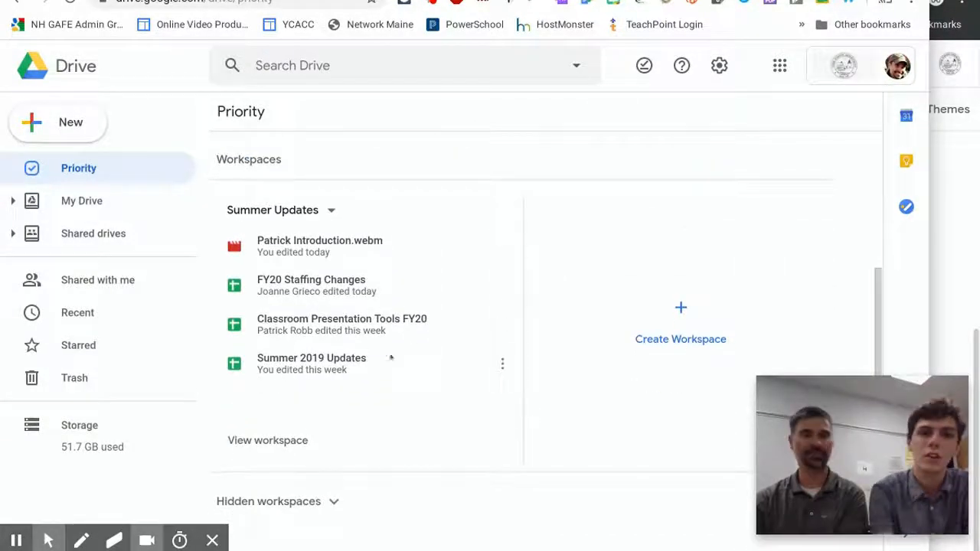
mouse_move(338, 412)
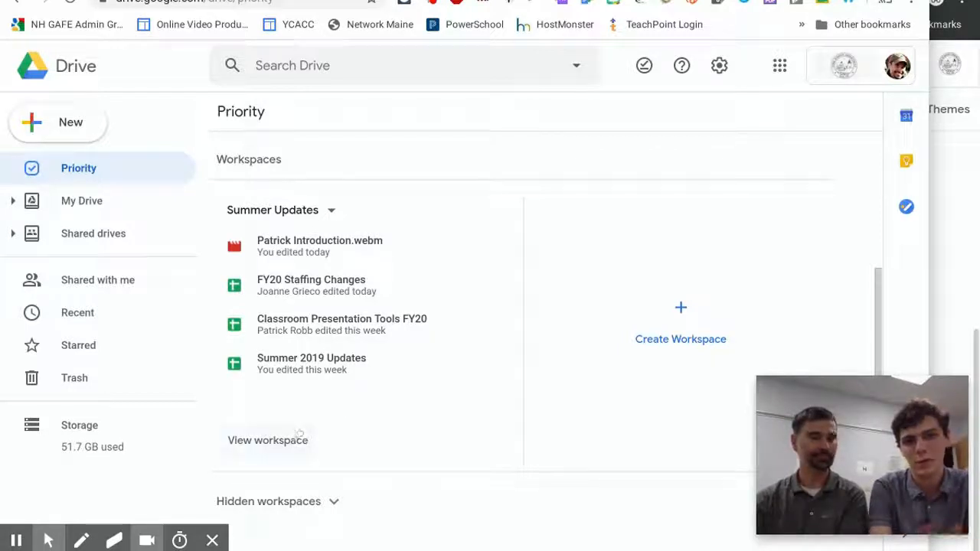
- Open Summer Updates and review its four files (4 of 25) and the suggested files
left_click(268, 440)
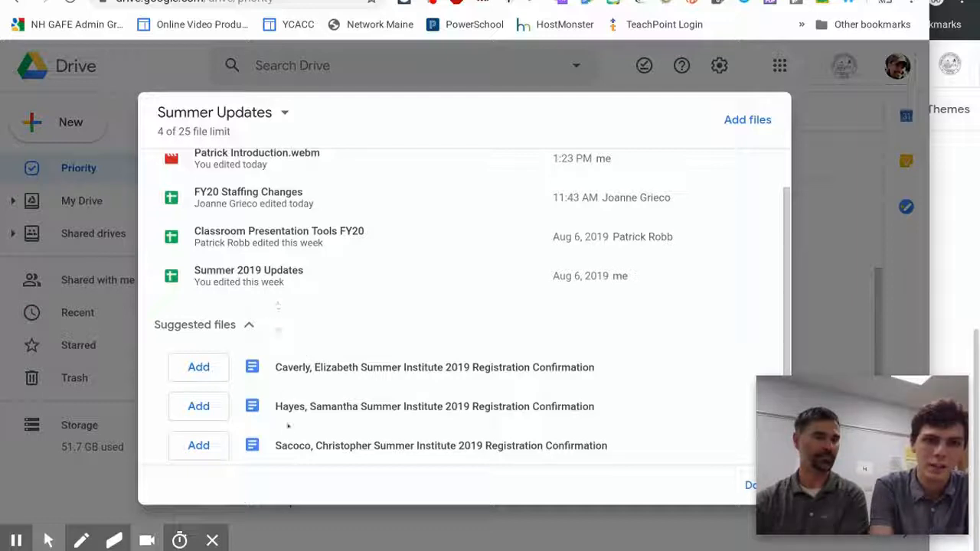
mouse_move(232, 353)
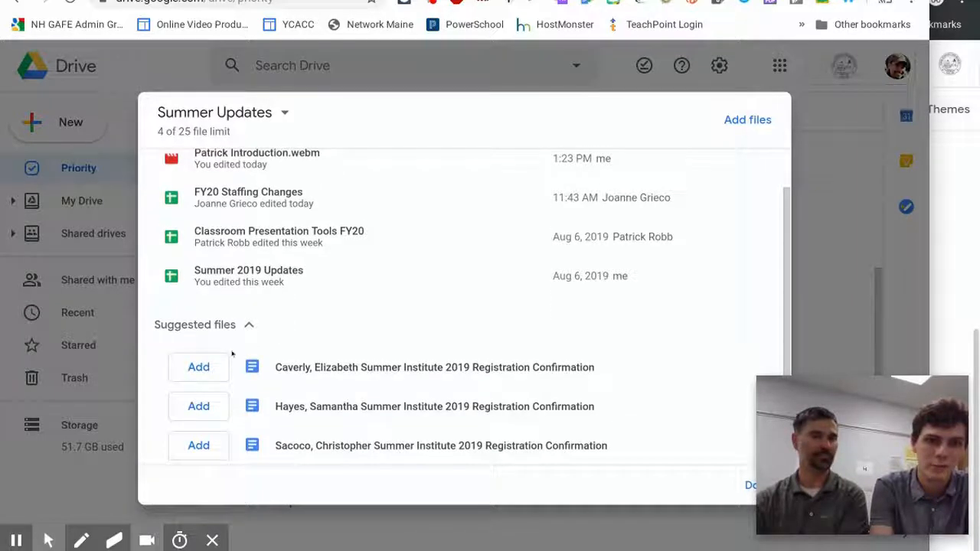
scroll("up", 3)
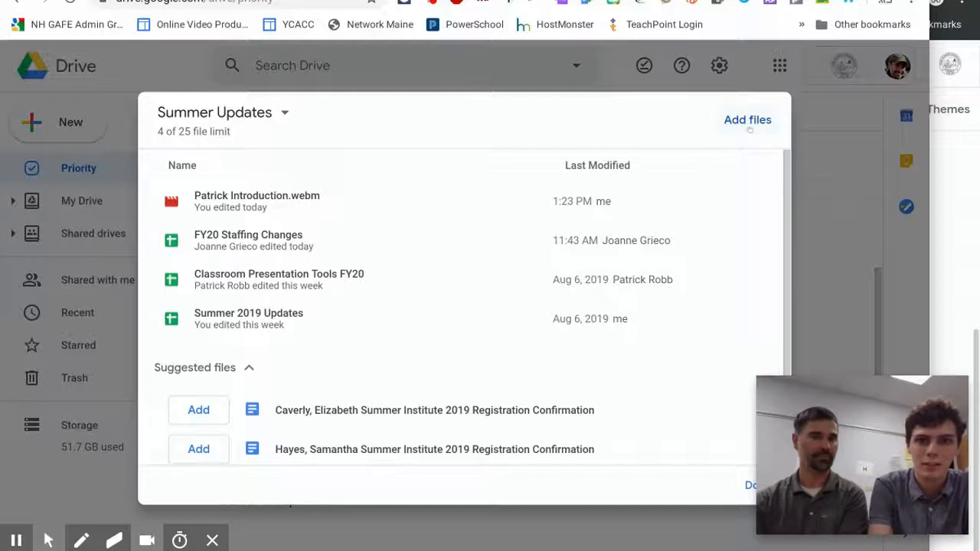
scroll("down", 3)
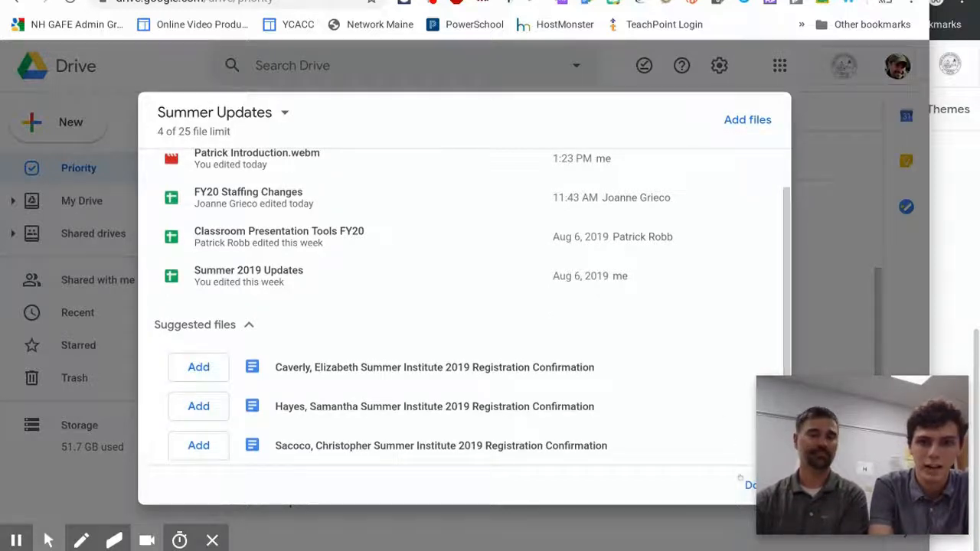
- Close the Summer Updates dialog and scroll to its card beside the create-workspace option
left_click(749, 485)
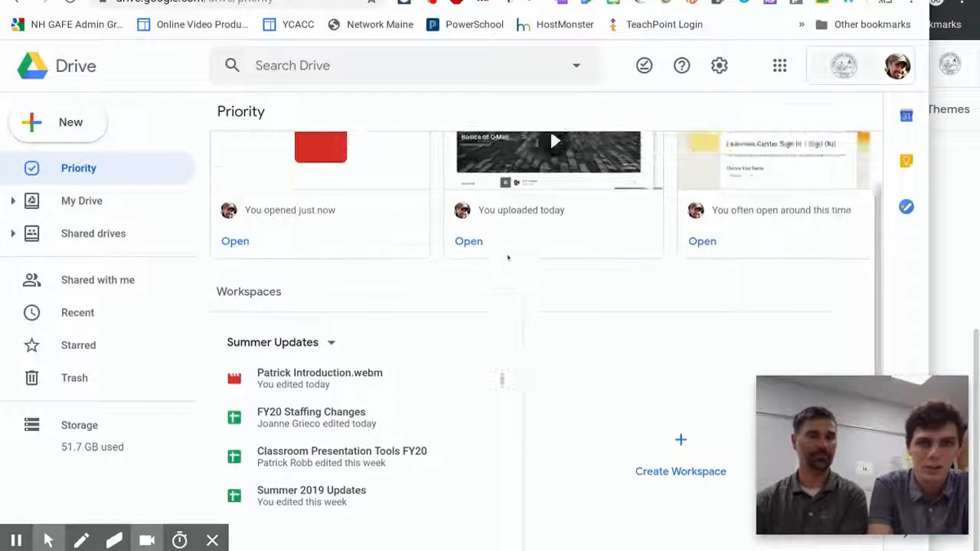
scroll("up", 3)
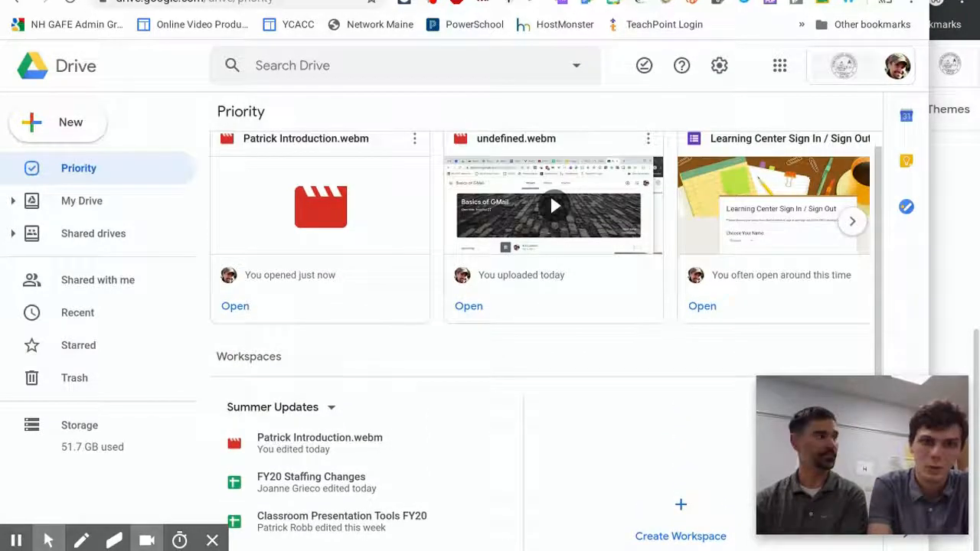
scroll("down", 3)
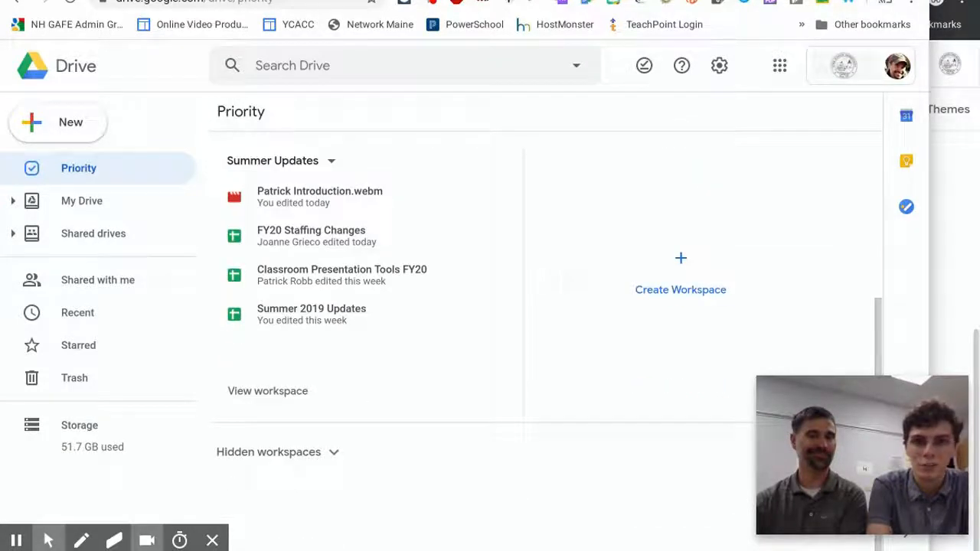
- Create a new workspace named 'workspace for yhs'
left_click(680, 258)
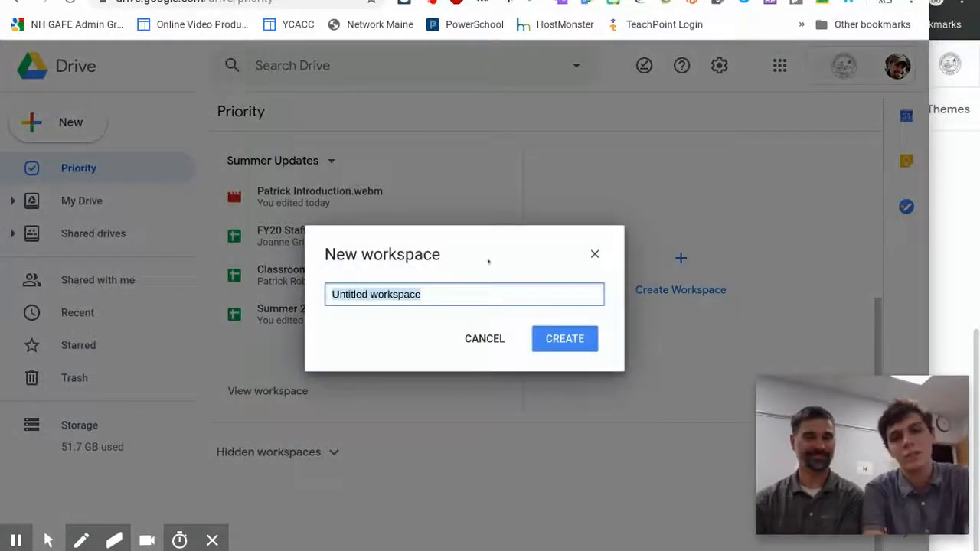
type("works")
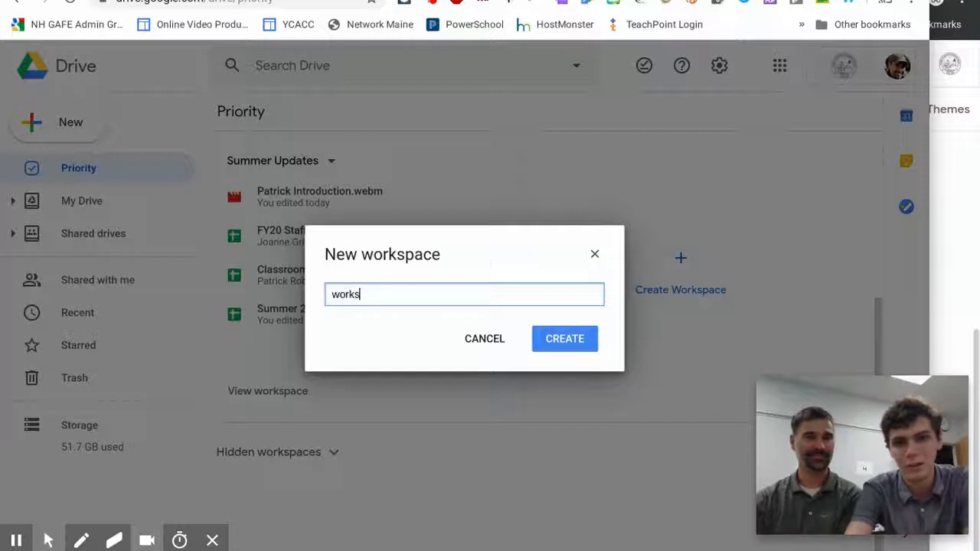
type("workspace for yhs")
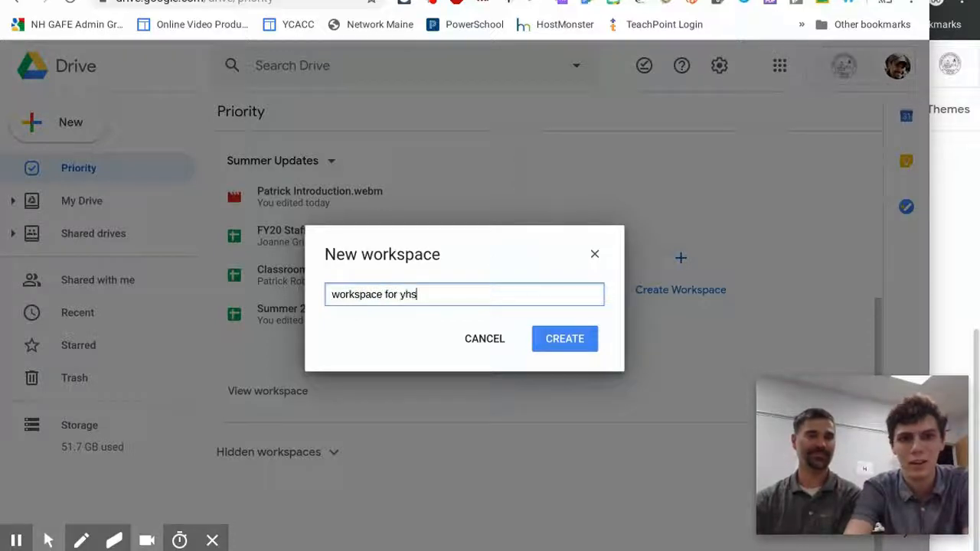
left_click(564, 338)
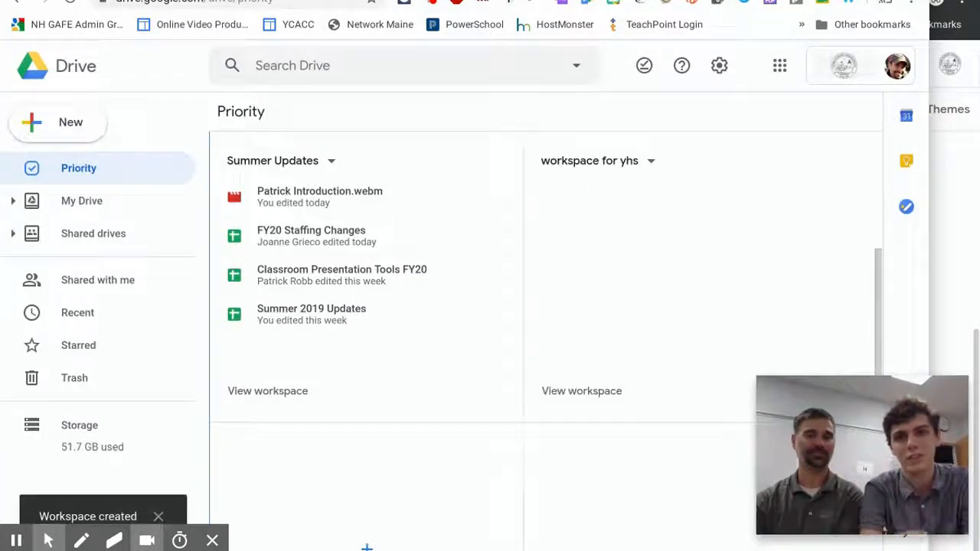
- Insert YMS Certificate of Participation Template and other recent files into workspace for yhs
left_click(582, 390)
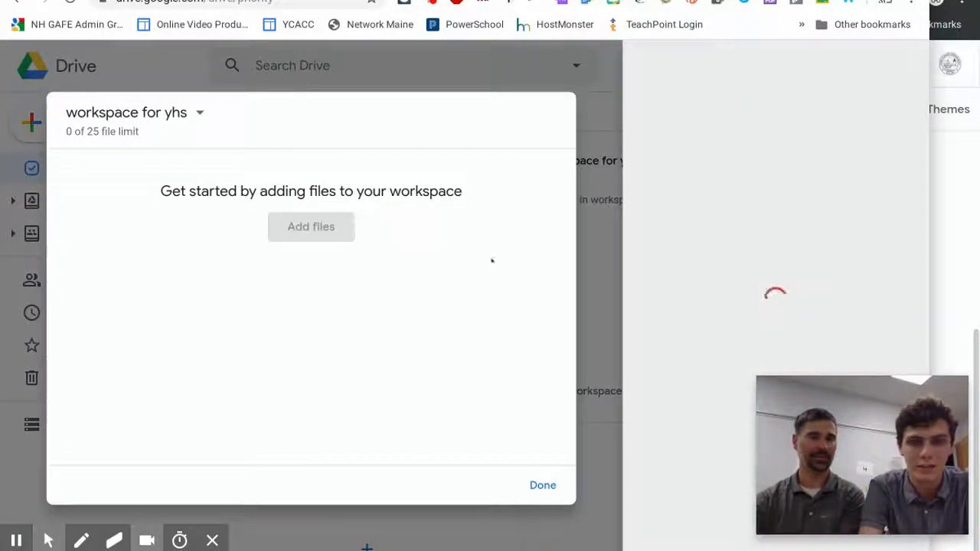
left_click(311, 226)
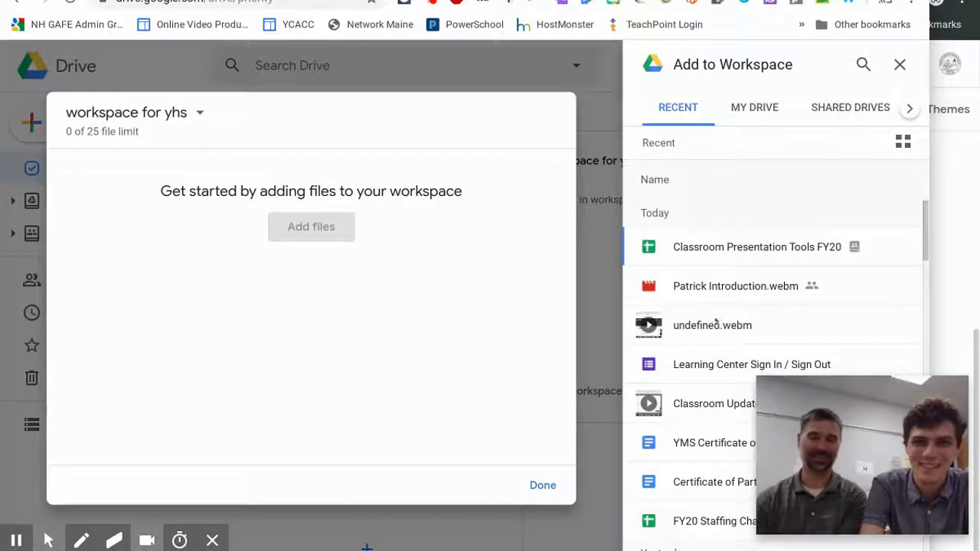
left_click(712, 443)
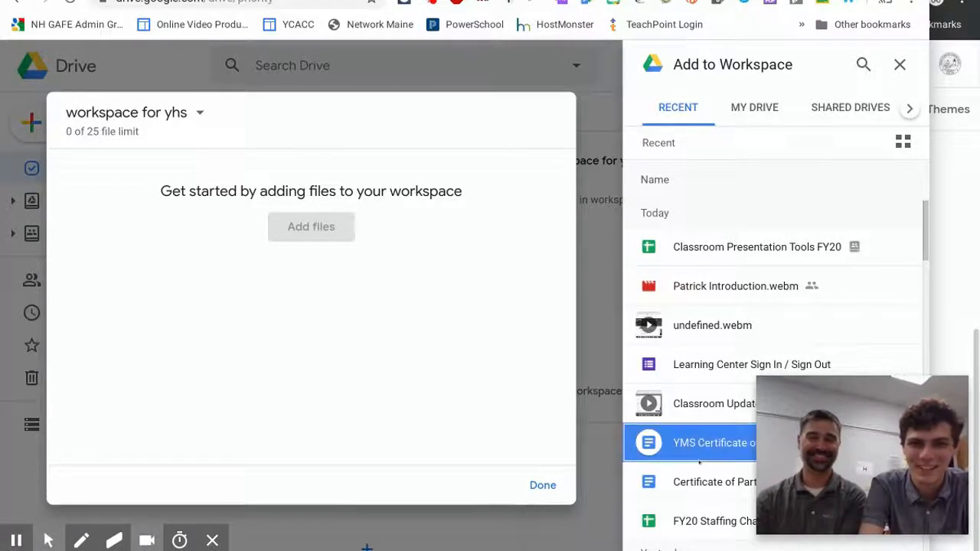
left_click(713, 482)
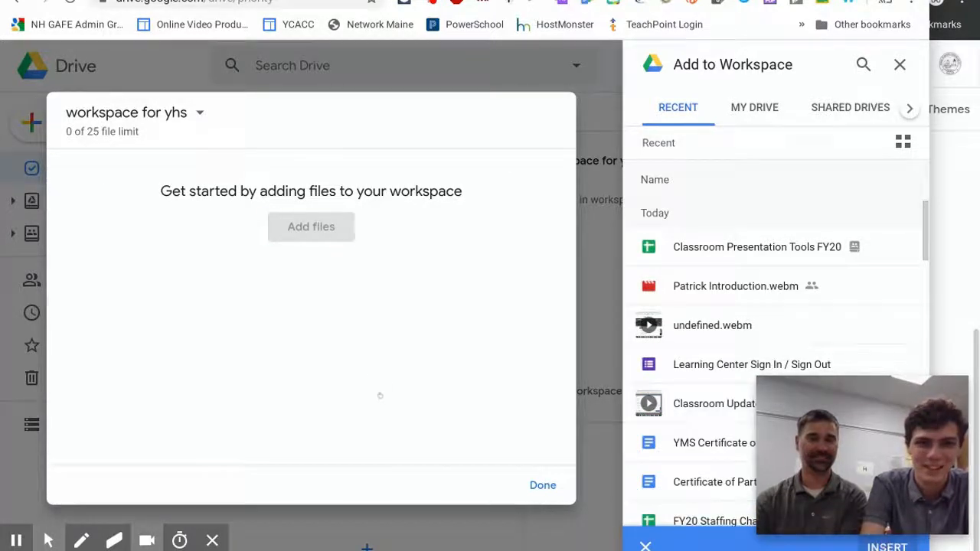
left_click(886, 546)
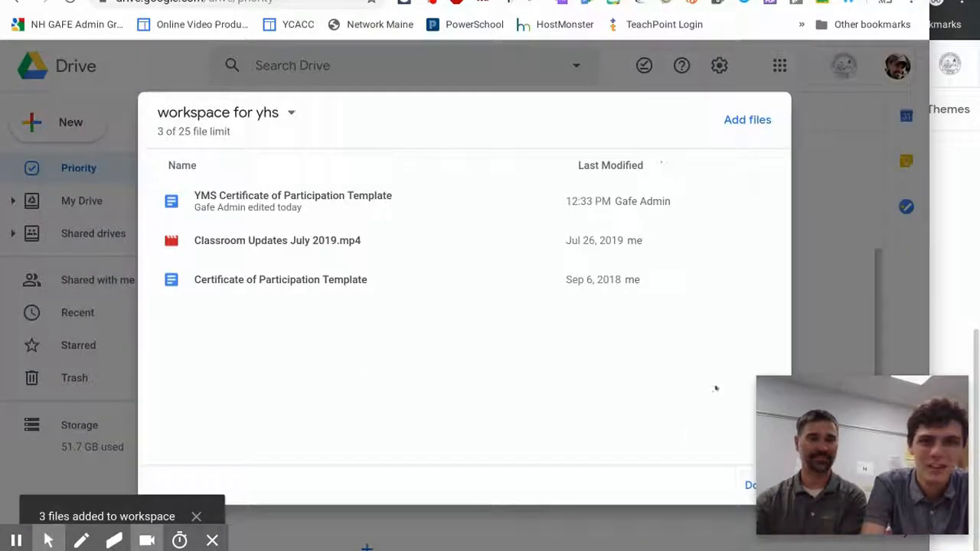
left_click(751, 485)
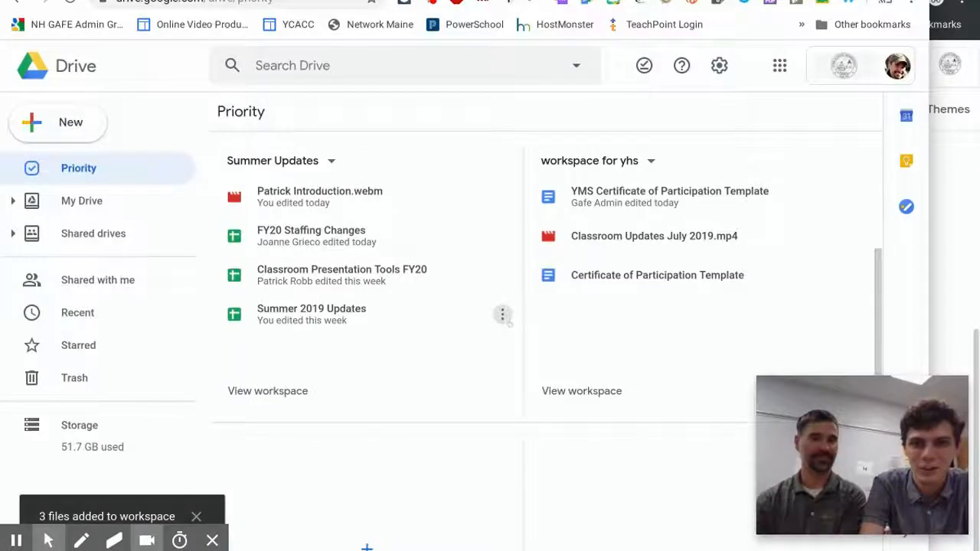